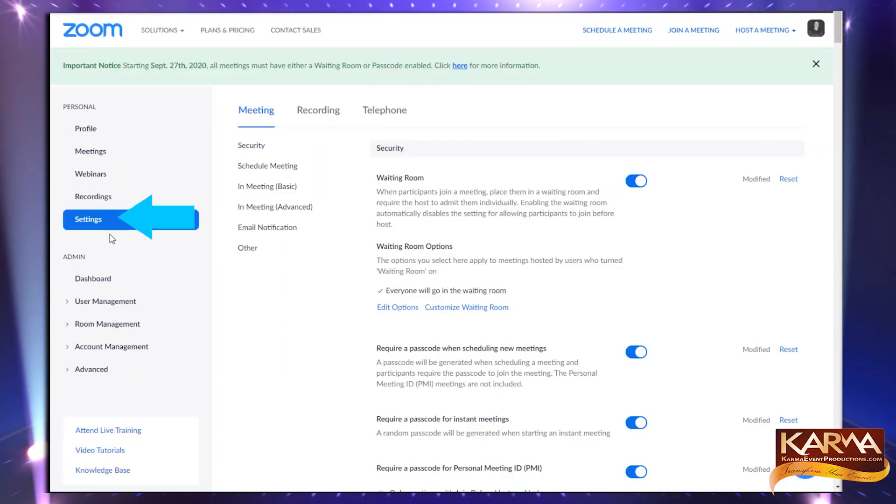
mouse_move(85, 210)
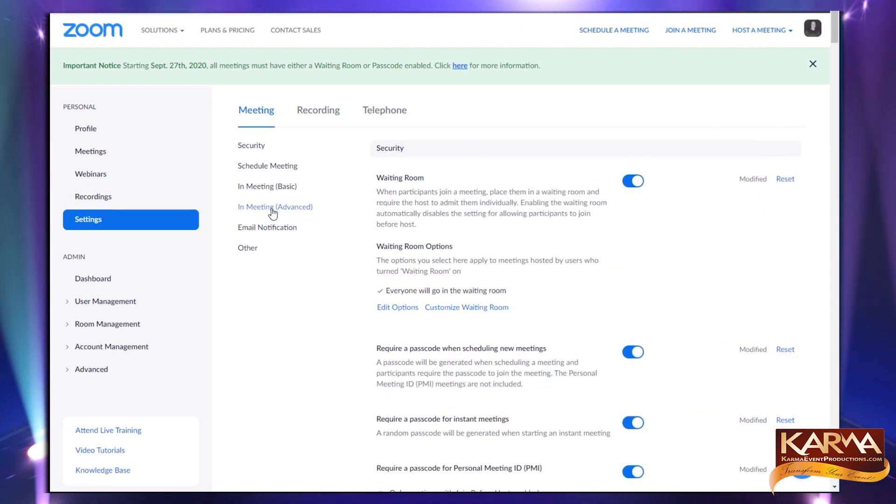
- Scroll the meeting settings down to the In Meeting (Advanced) section
scroll(down, 3)
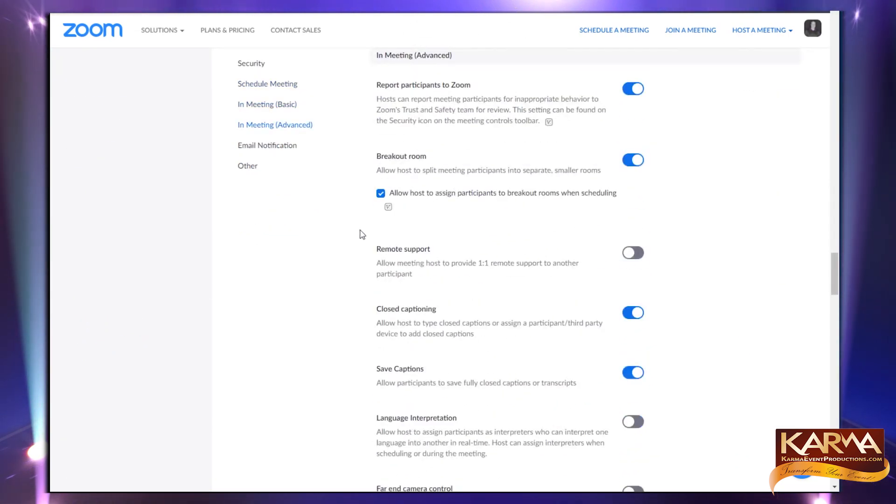
scroll(down, 3)
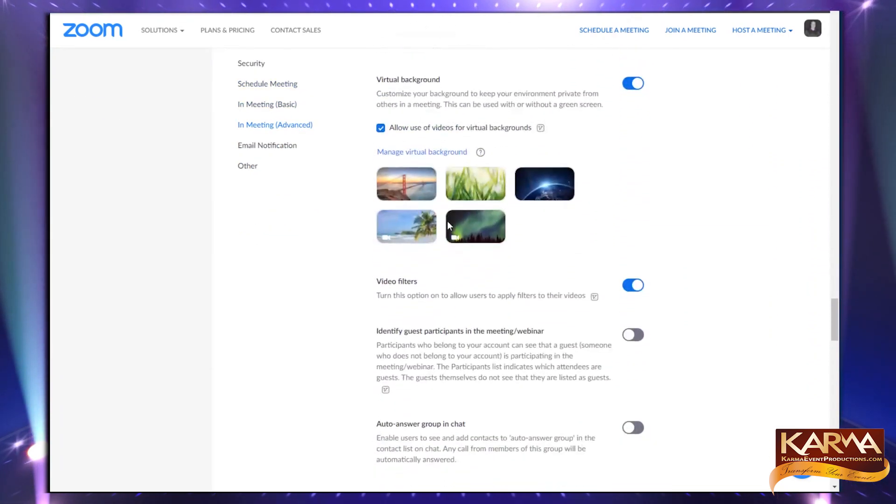
scroll(down, 3)
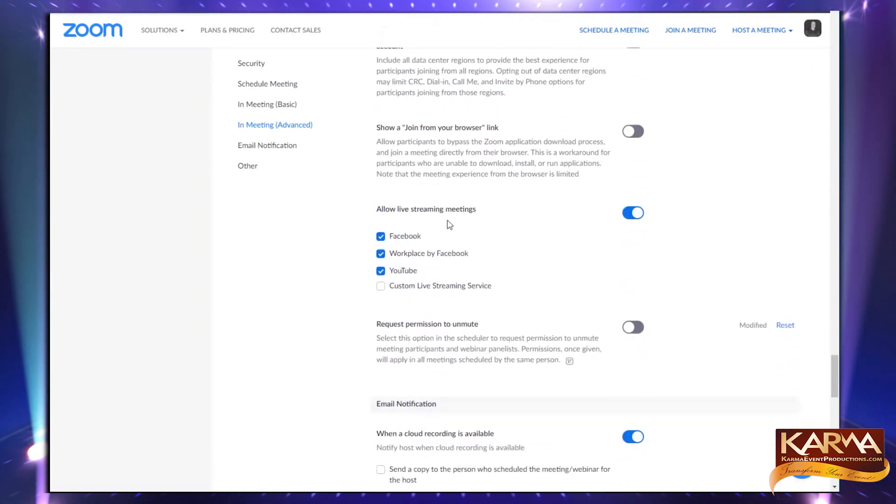
scroll(down, 3)
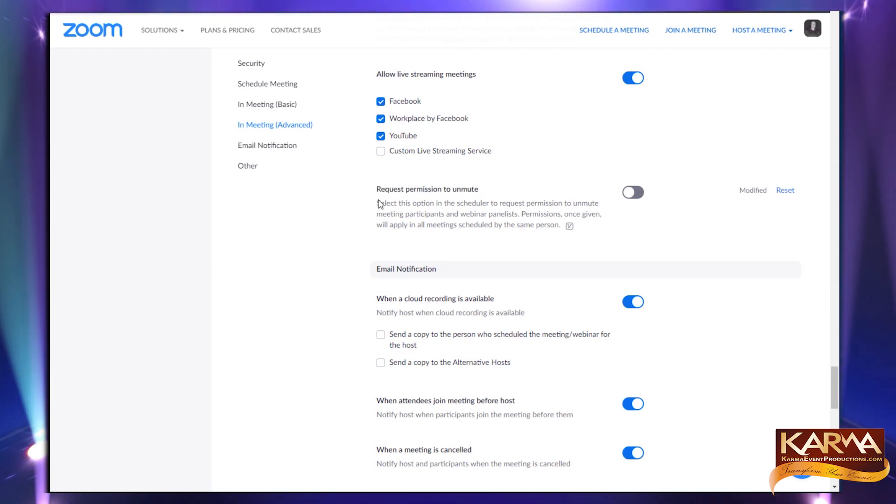
mouse_move(431, 236)
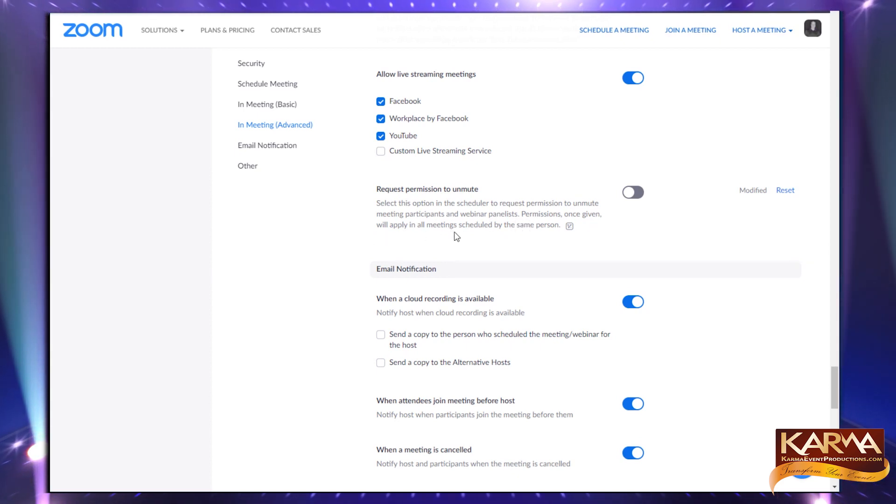
mouse_move(633, 192)
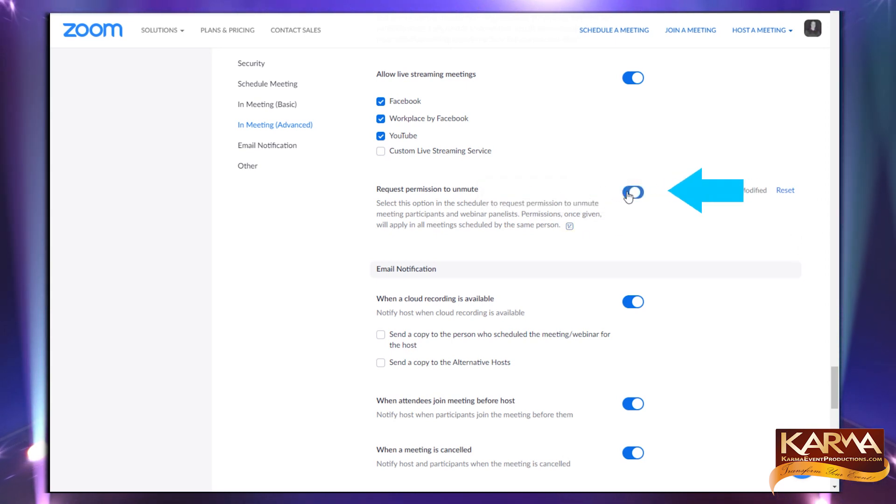
- Switch on Request permission to unmute, then go to the Meetings page listing Mute Test
click(633, 192)
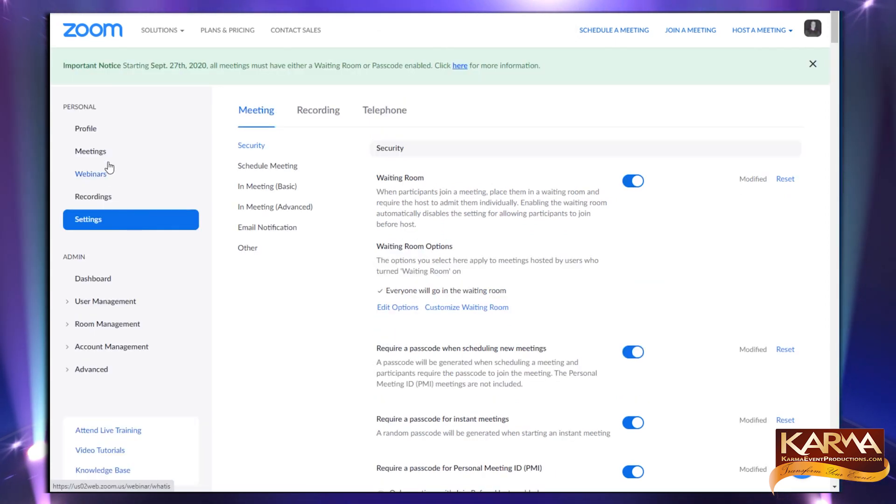
click(90, 151)
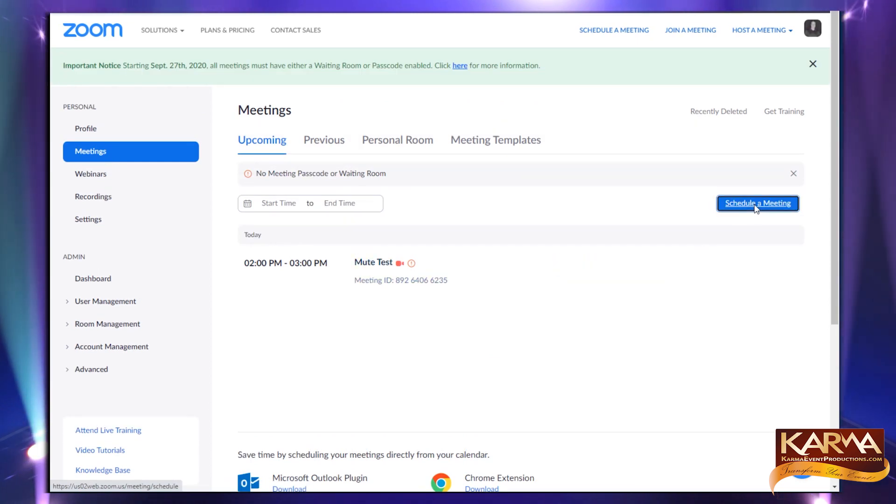
- Schedule a new meeting with Request permission to unmute participants checked and save it
click(757, 203)
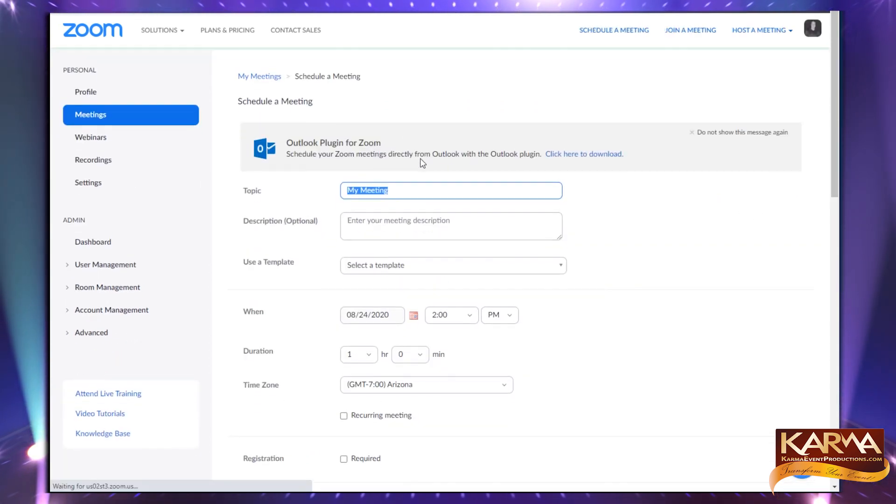
scroll(down, 3)
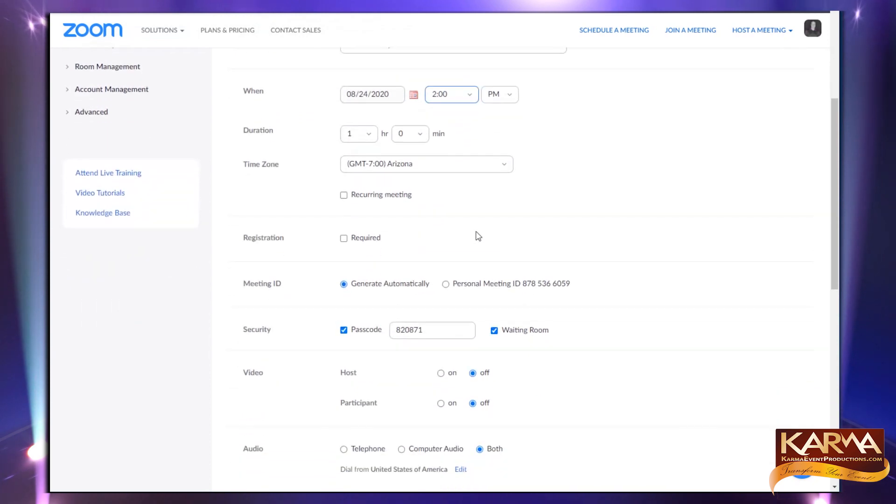
scroll(down, 3)
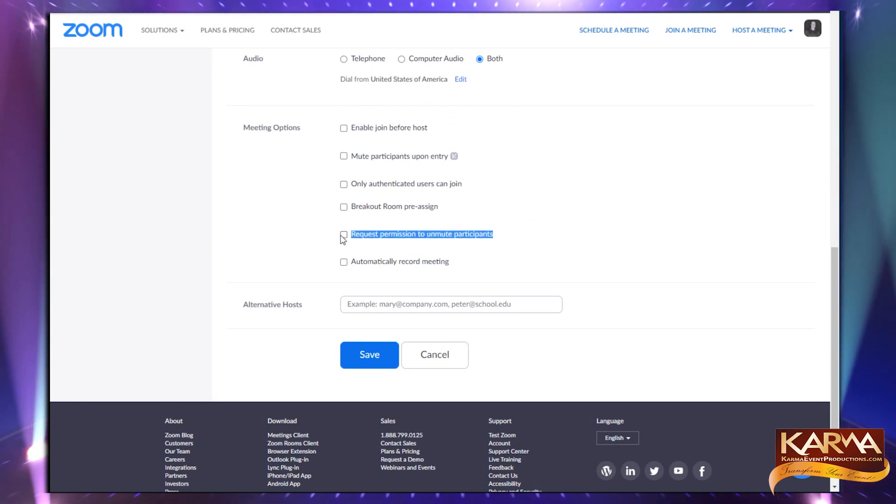
click(344, 234)
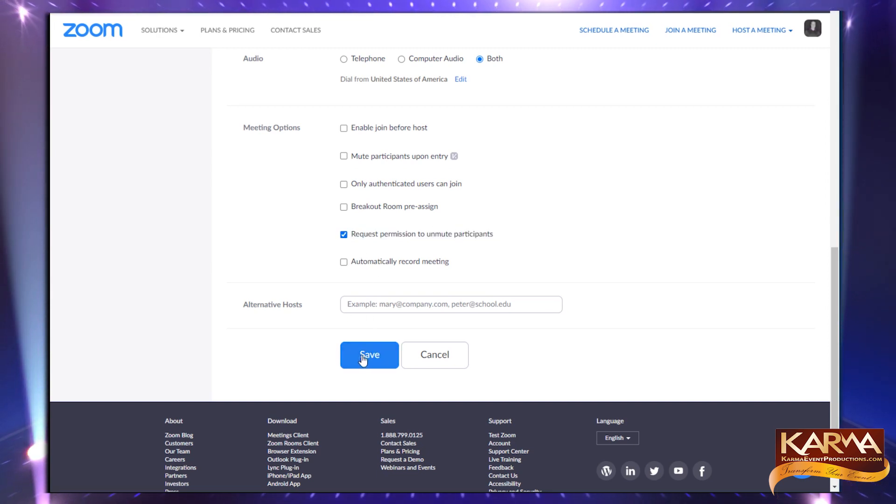
click(369, 355)
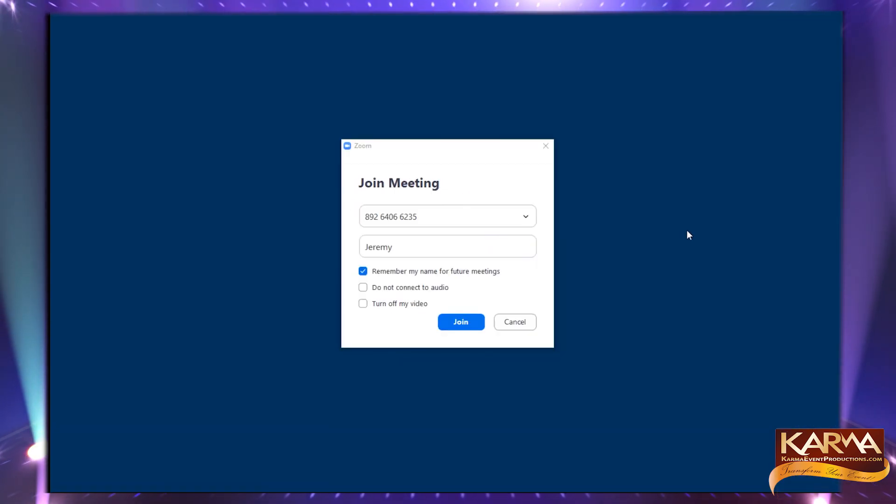
mouse_move(460, 329)
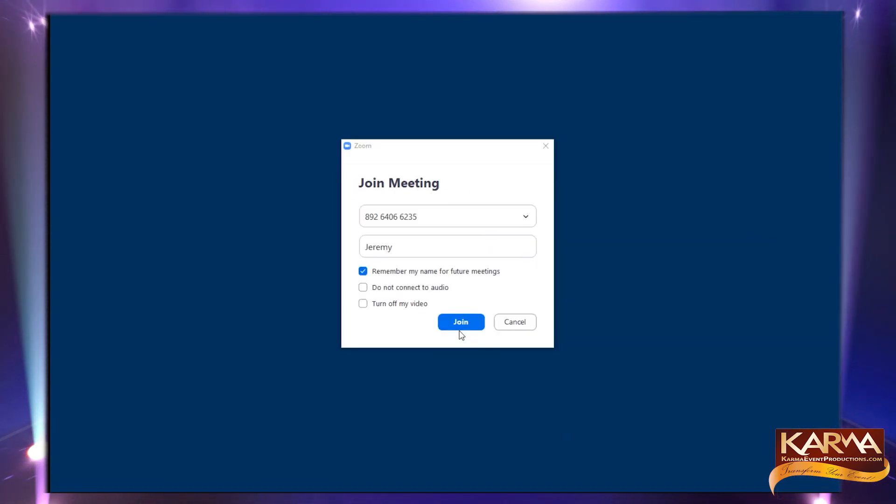
- Join the Mute Test meeting and allow the host to unmute you
click(460, 322)
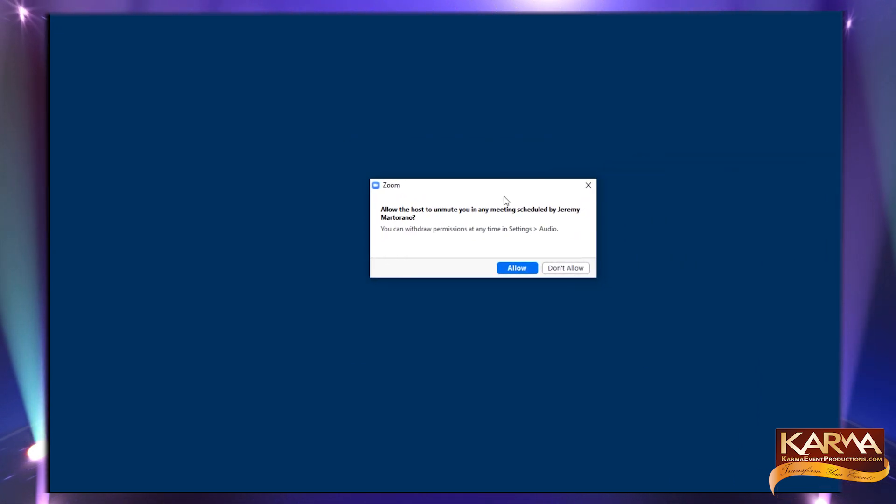
mouse_move(435, 322)
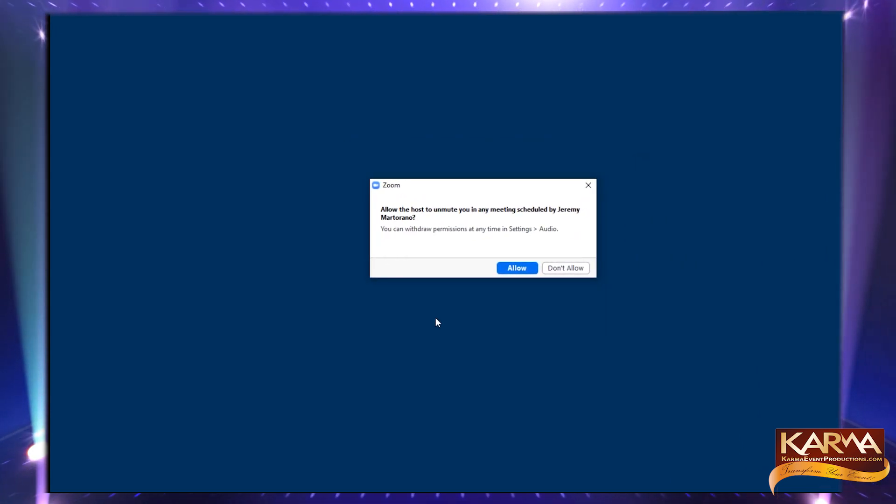
click(515, 268)
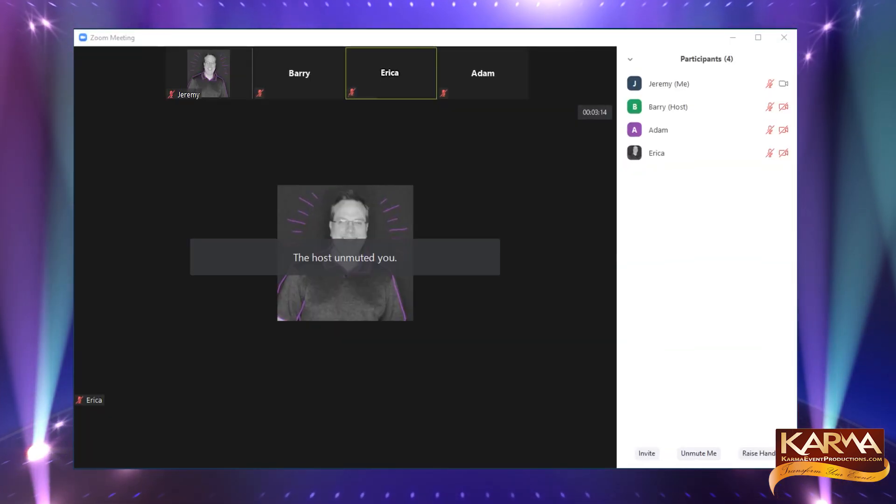
click(698, 454)
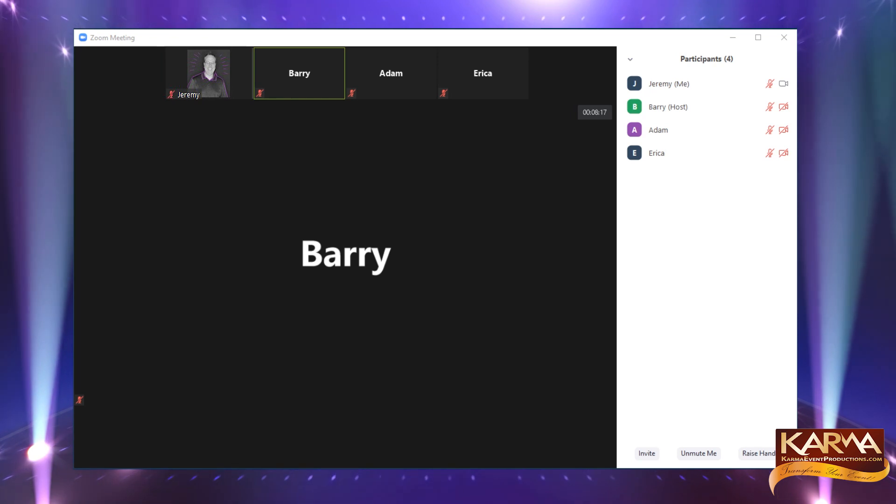
mouse_move(127, 447)
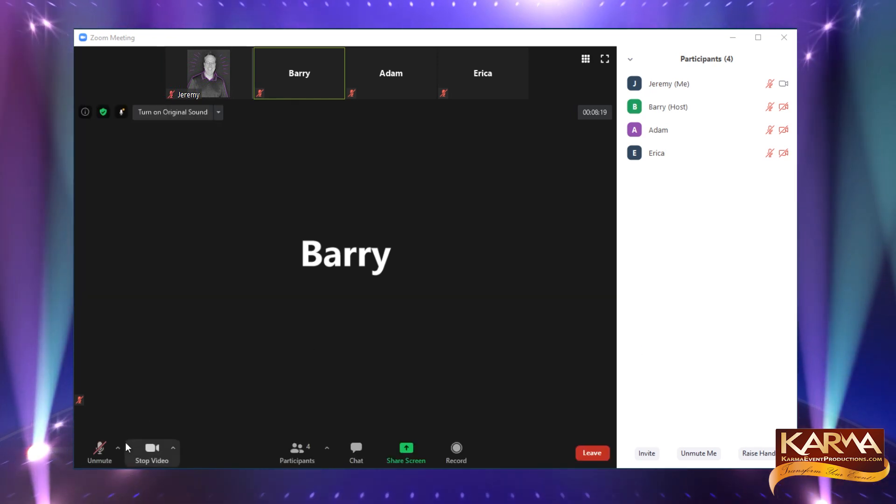
- Open Audio Settings from the Unmute arrow menu in the meeting toolbar
click(118, 448)
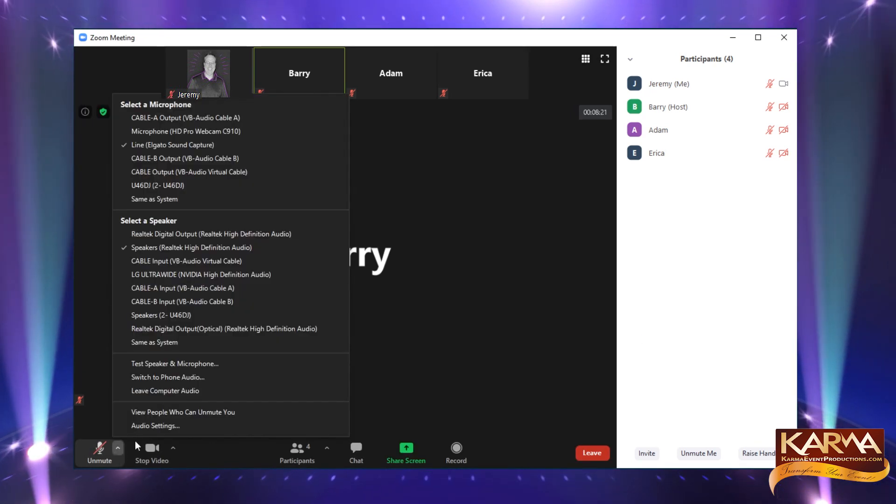
click(155, 425)
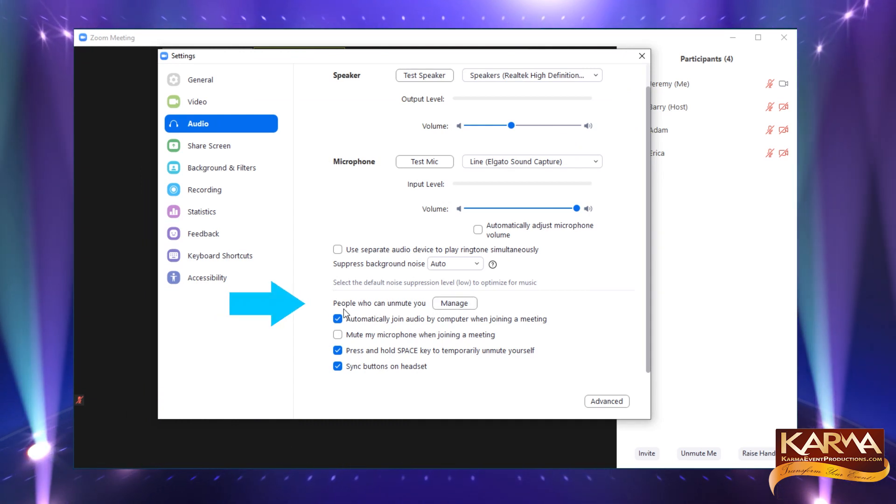
mouse_move(455, 302)
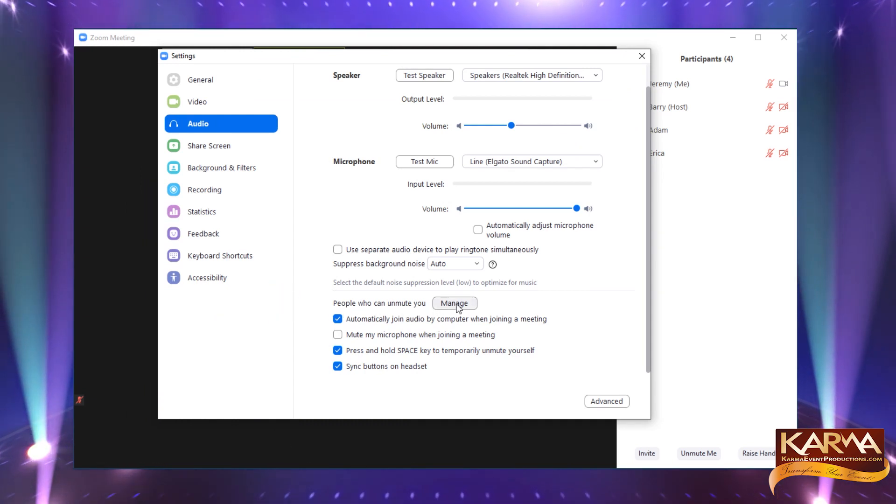
- Manage the People who can unmute you list, showing the meeting scheduler
click(454, 302)
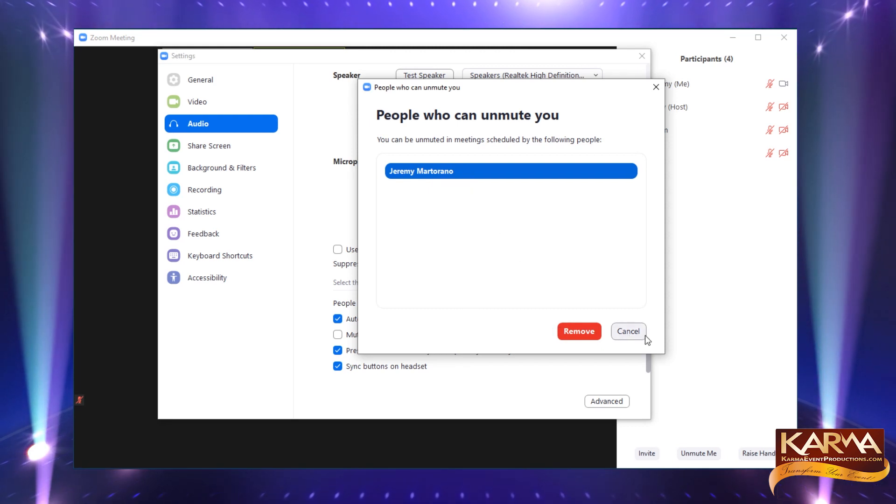
mouse_move(467, 261)
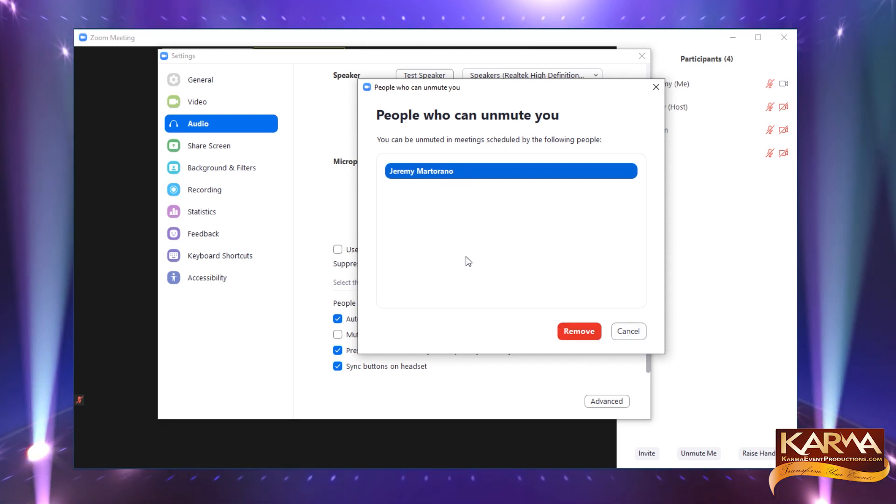